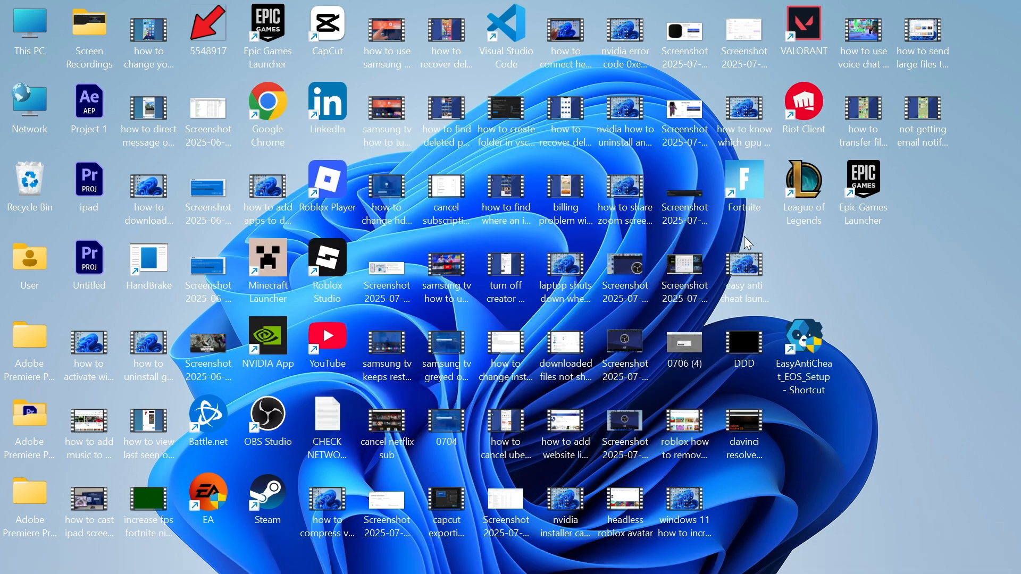
- Reach the AppData Roaming folder through Windows Run with %appdata%
{"action": "left_click", "coordinate": [333, 555]}
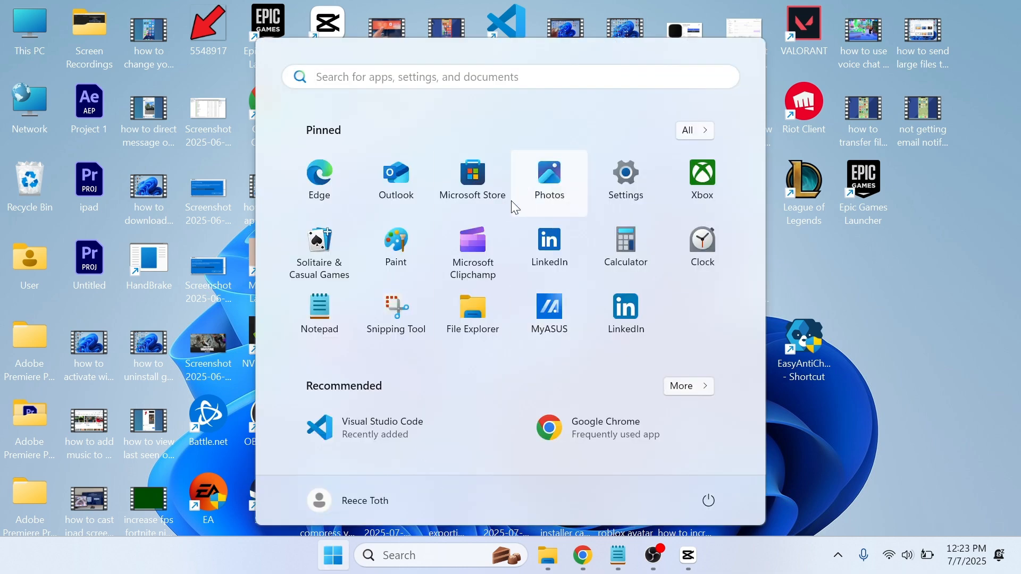
{"action": "type", "text": "run"}
{"action": "type", "text": "%appdata%"}
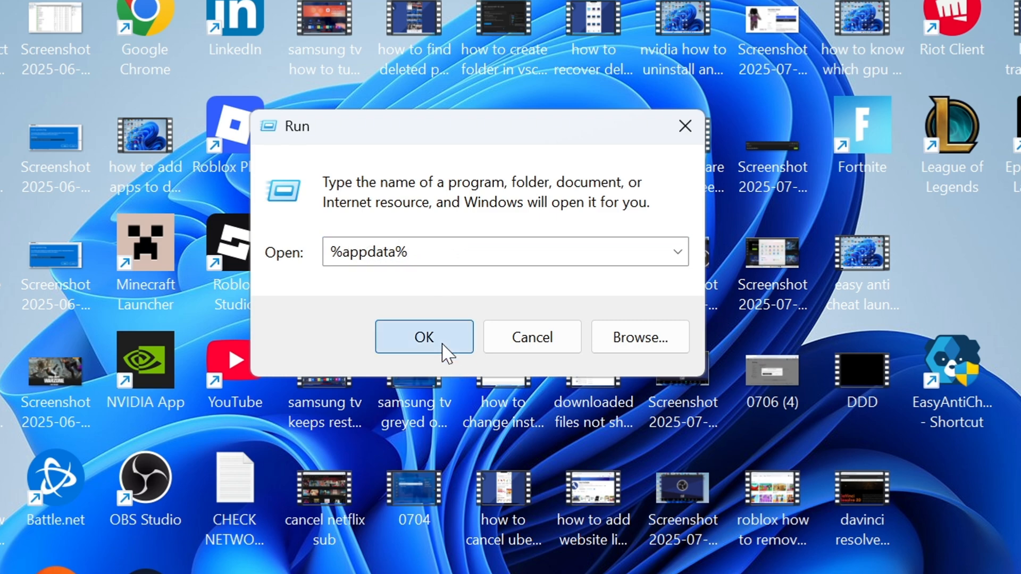
{"action": "left_click", "coordinate": [424, 338]}
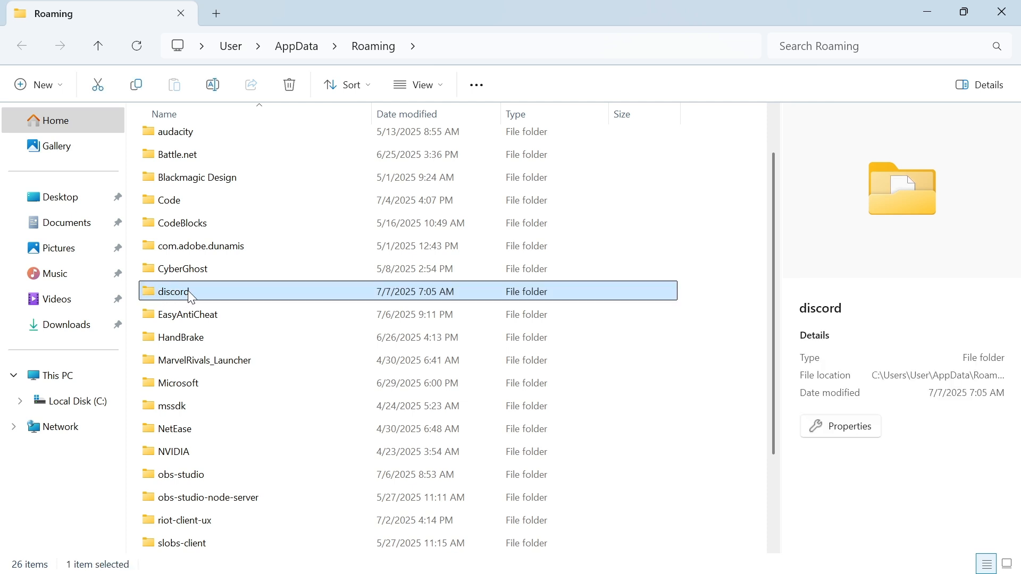
- Attempt to delete the discord folder, hitting a folder-in-use warning
{"action": "right_click", "coordinate": [173, 291]}
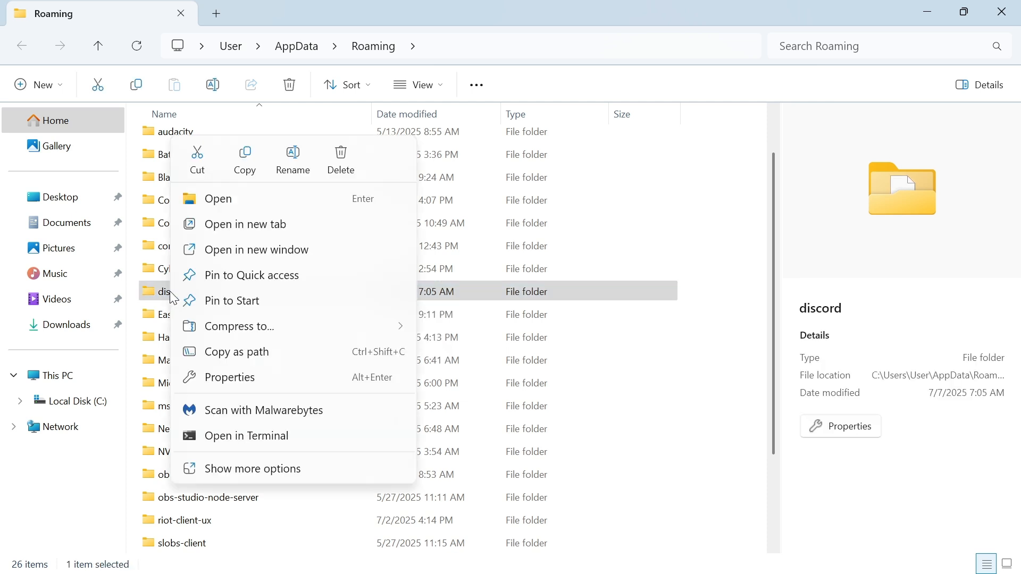
{"action": "mouse_move", "coordinate": [341, 154]}
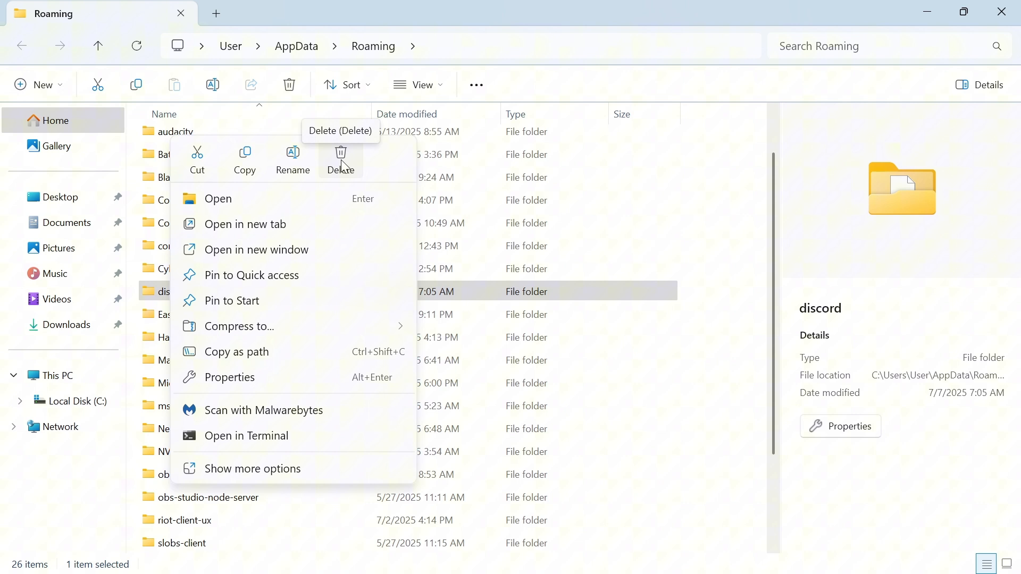
{"action": "left_click", "coordinate": [340, 160]}
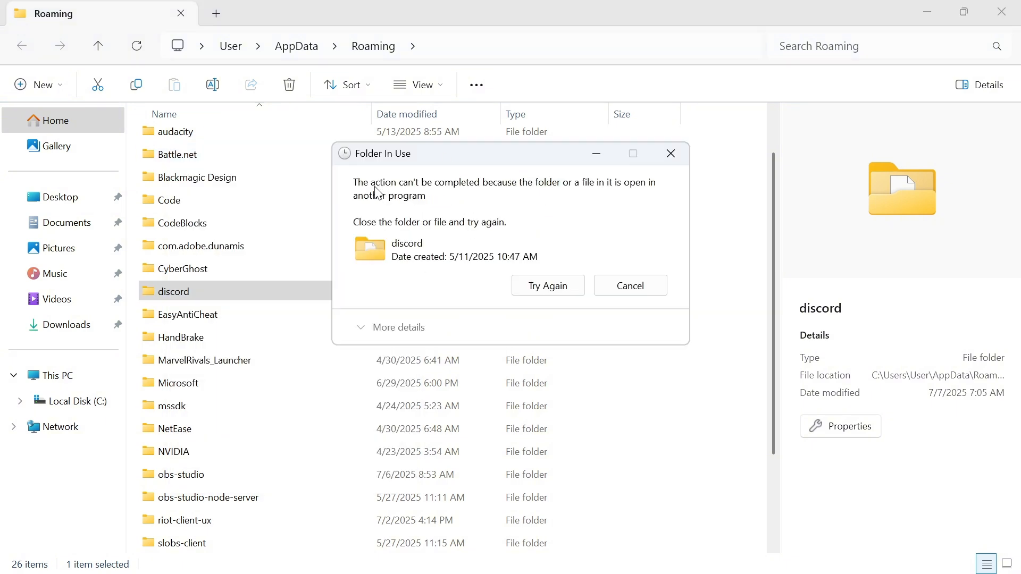
{"action": "mouse_move", "coordinate": [611, 196]}
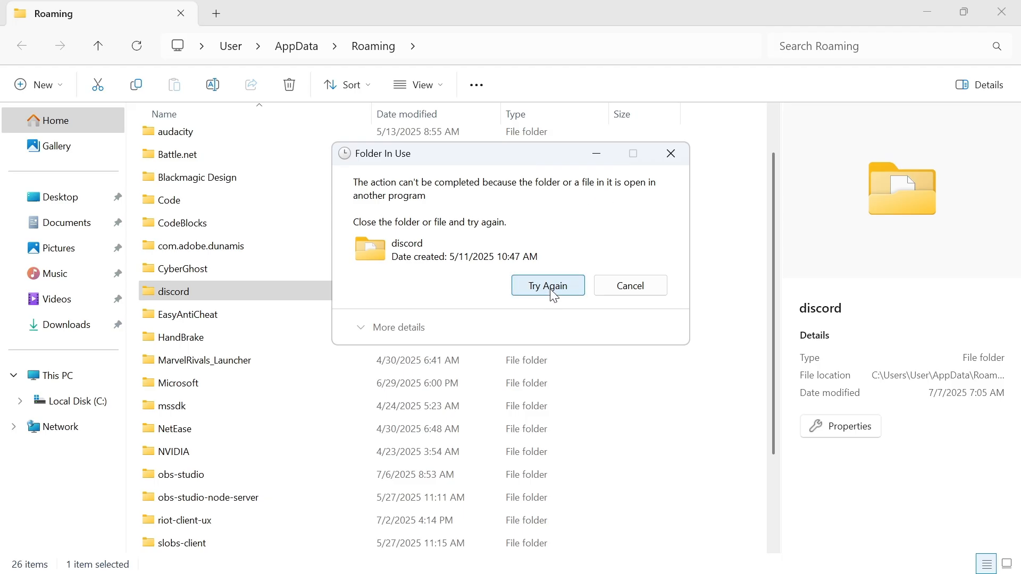
- Retry the deletion so the discord folder is removed from Roaming
{"action": "left_click", "coordinate": [547, 285]}
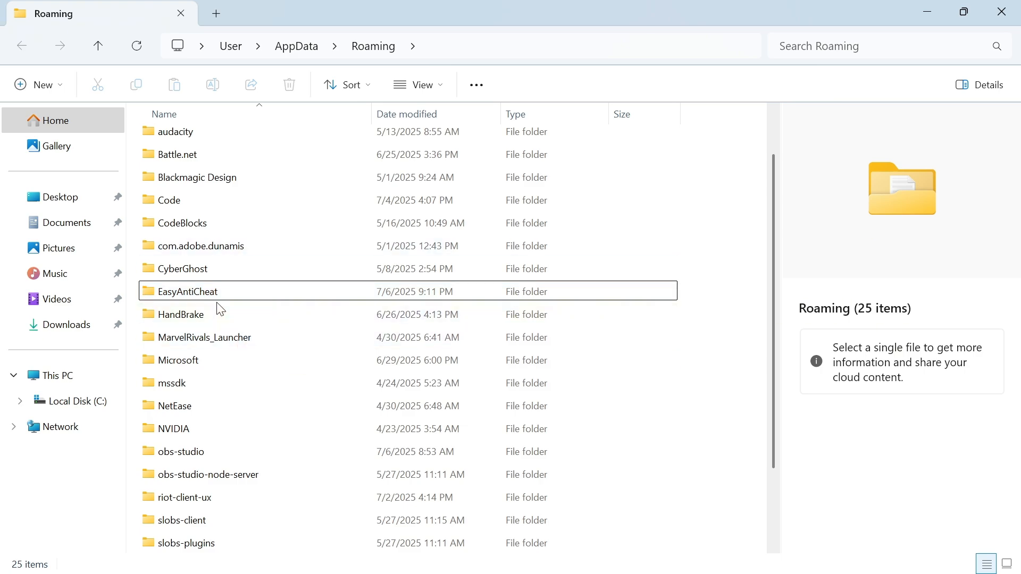
- Reach AppData Local via Run with %localappdata% and bring up actions for its Discord folder
{"action": "left_click", "coordinate": [333, 555]}
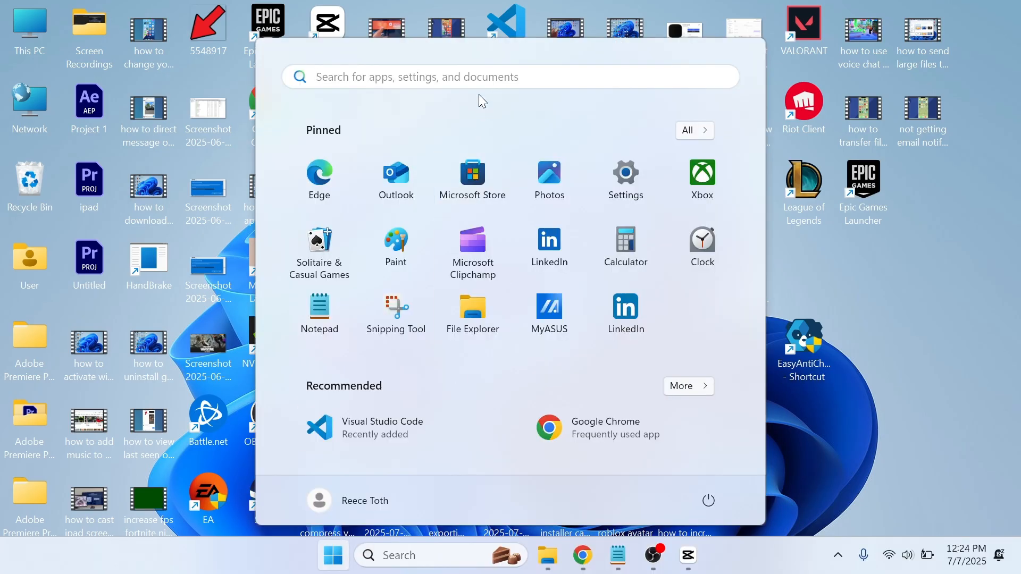
{"action": "type", "text": "run"}
{"action": "type", "text": "%localapp"}
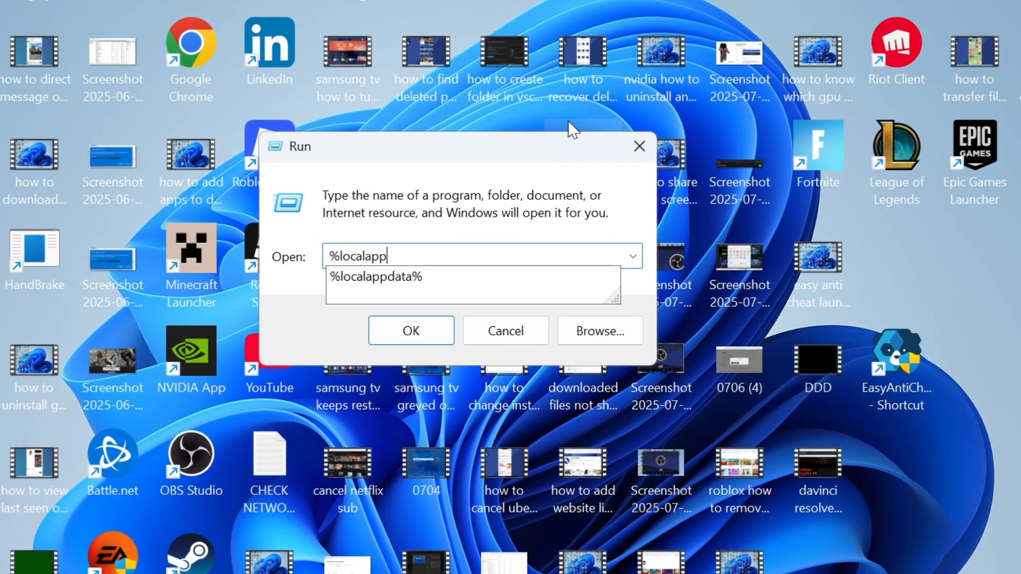
{"action": "type", "text": "data%"}
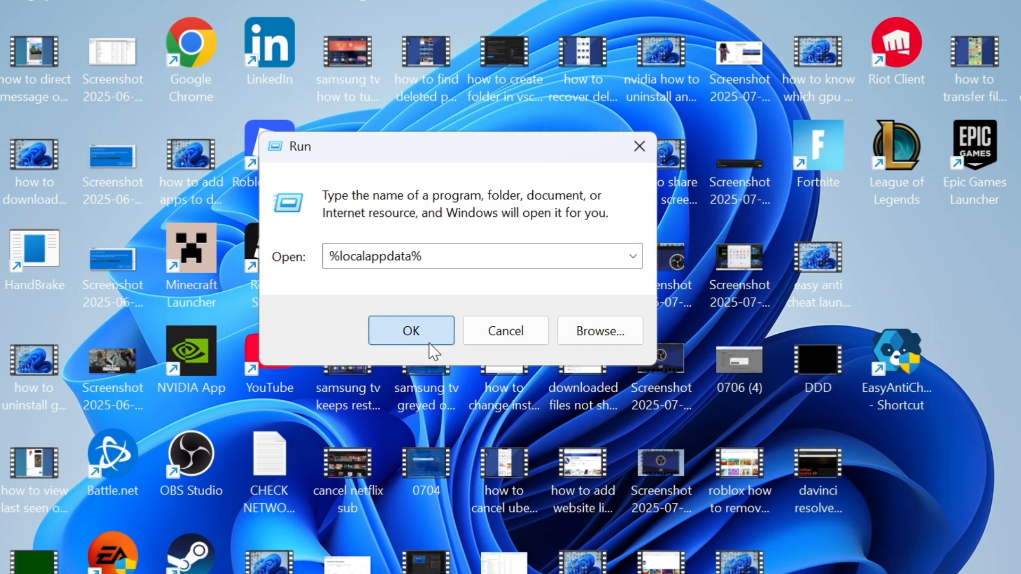
{"action": "left_click", "coordinate": [410, 331]}
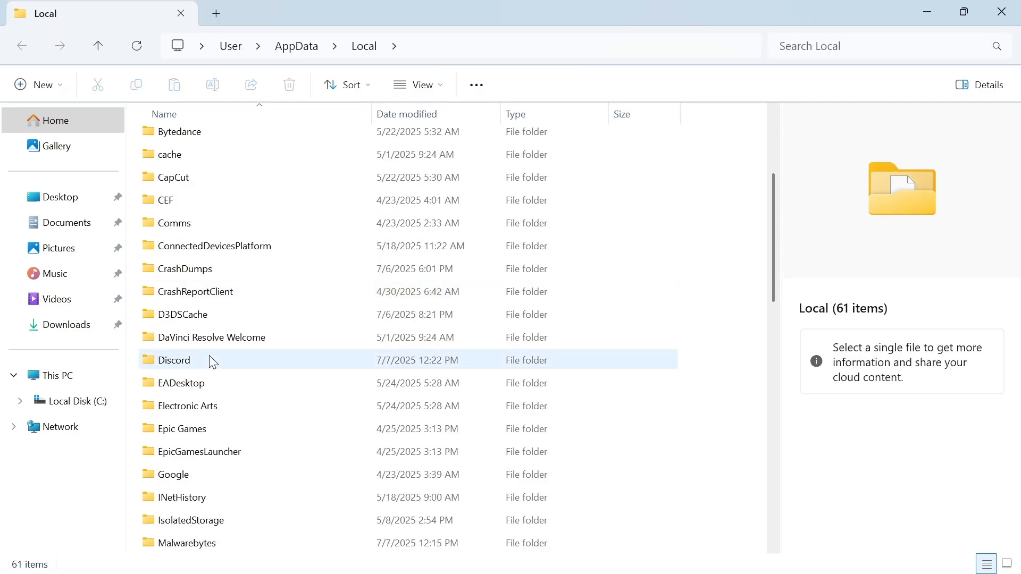
{"action": "right_click", "coordinate": [174, 360]}
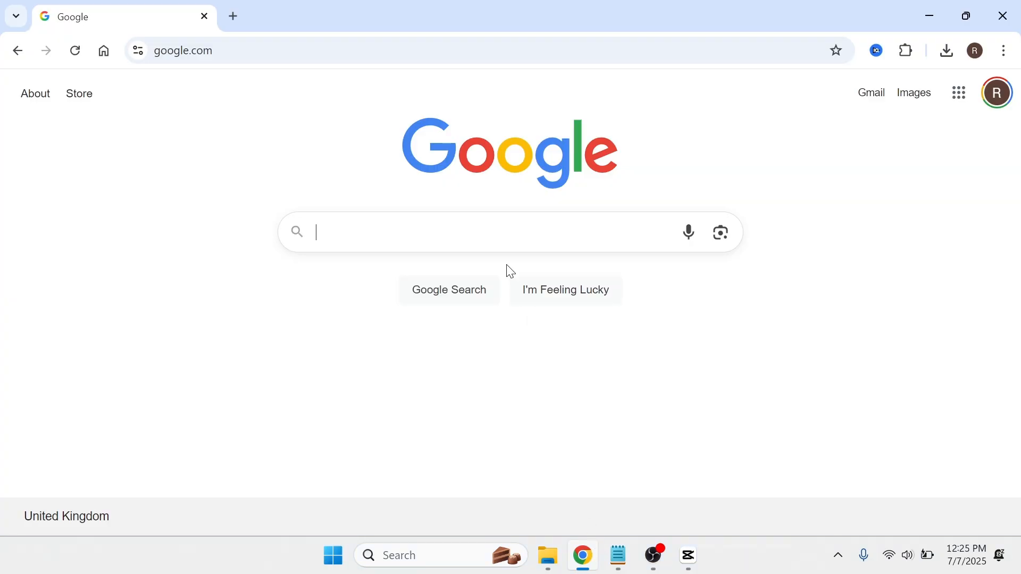
- Search Google for 'discord download' and start the Windows installer download from discord.com
{"action": "type", "text": "discord down"}
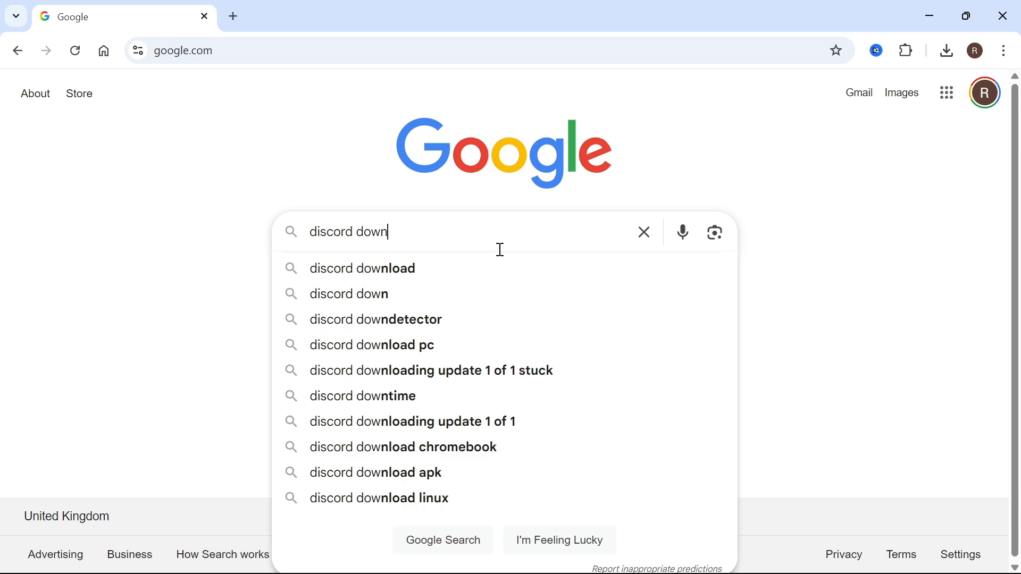
{"action": "left_click", "coordinate": [362, 268]}
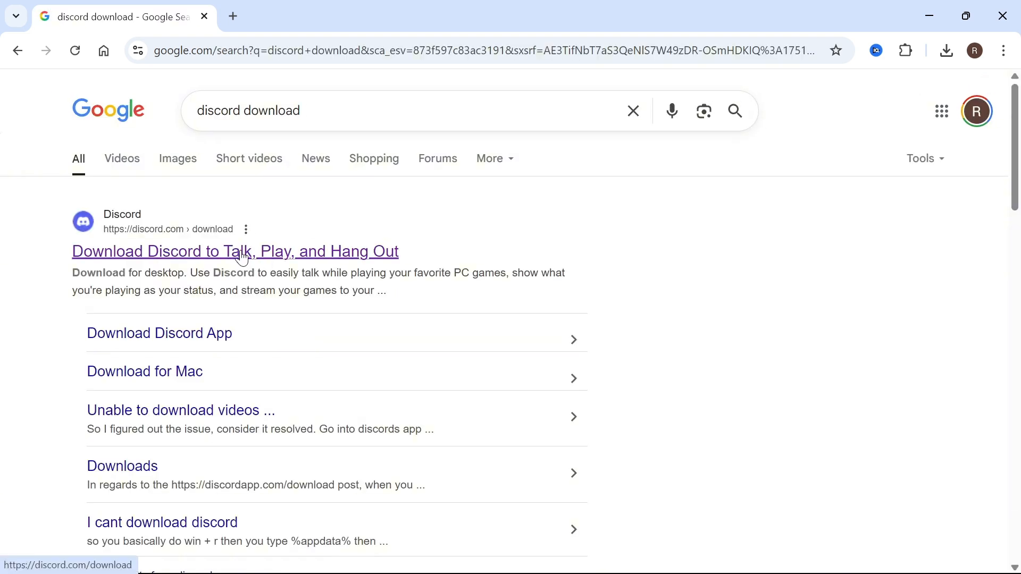
{"action": "left_click", "coordinate": [234, 251]}
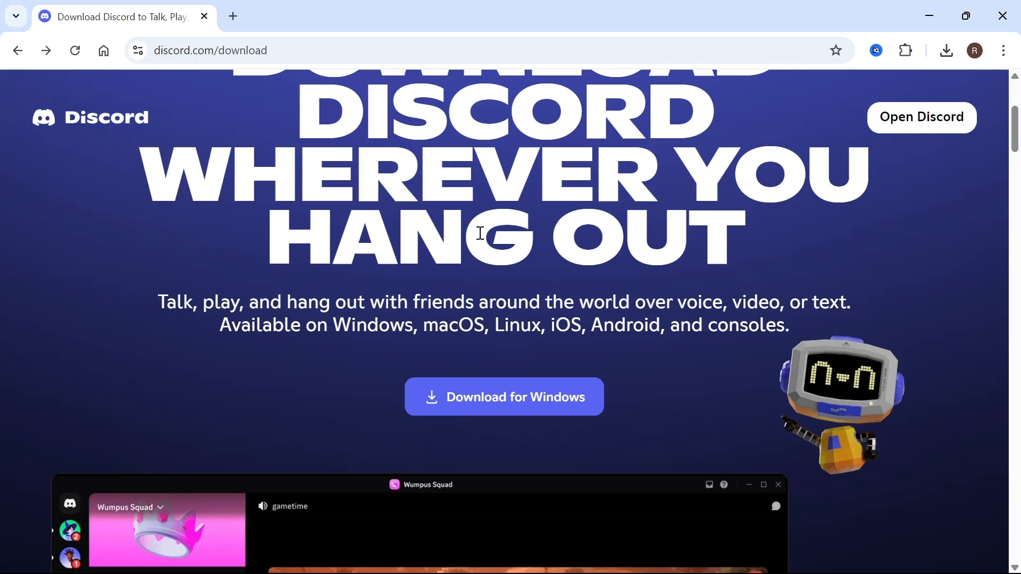
{"action": "left_click", "coordinate": [503, 397]}
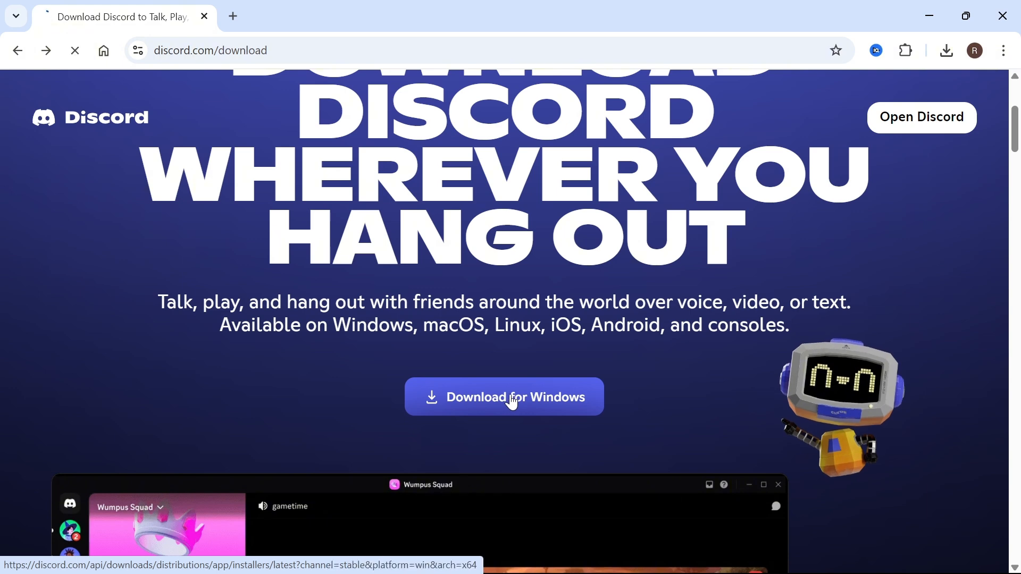